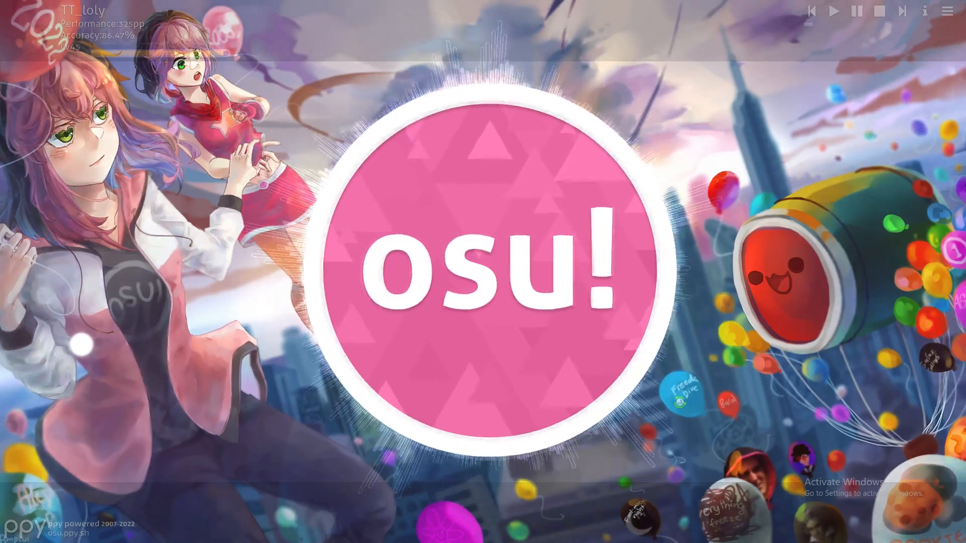
# - Reveal the Play/Edit/Options/Exit menu from the title screen logo
pyautogui.click(481, 259)
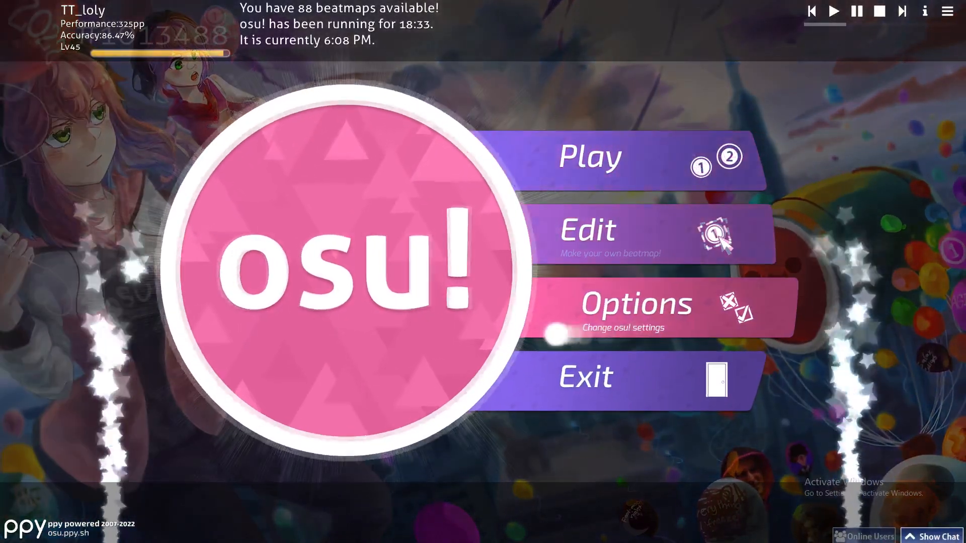
# - Go to Options > Graphics > Layout and expand the Resolution list
pyautogui.click(637, 303)
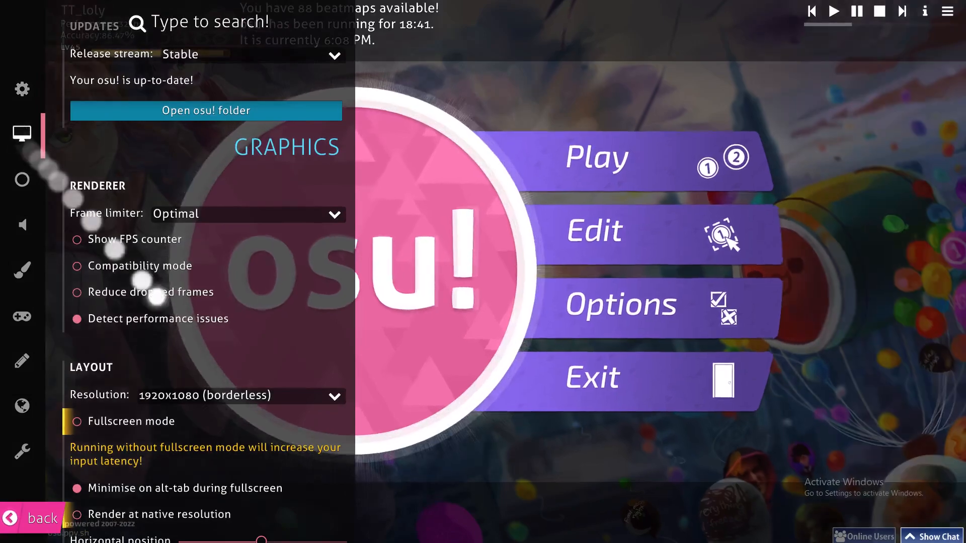
pyautogui.moveTo(229, 412)
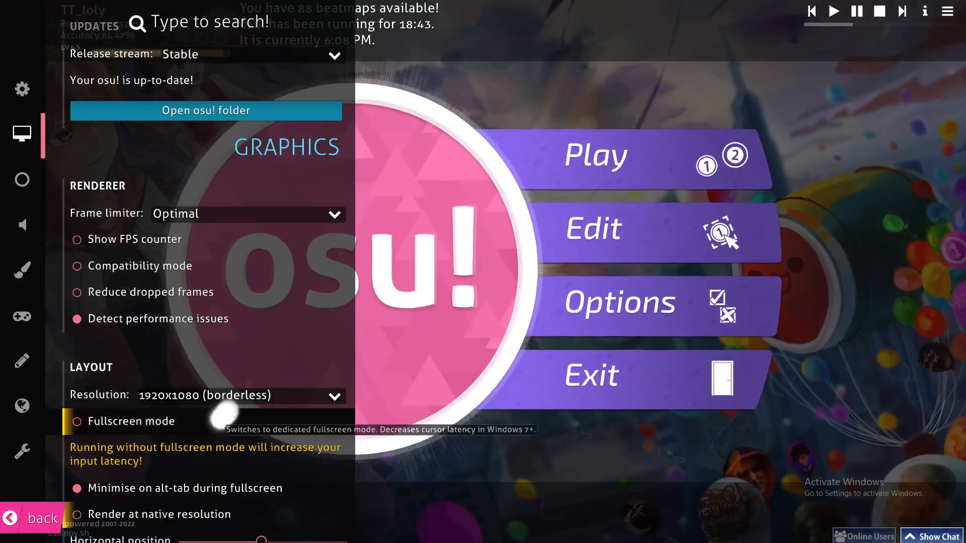
pyautogui.moveTo(257, 523)
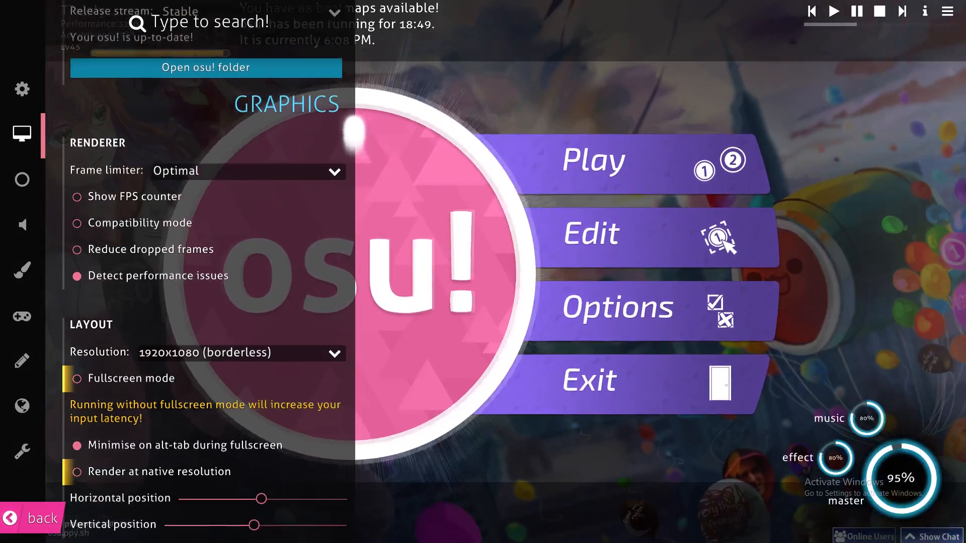
pyautogui.scroll(-3)
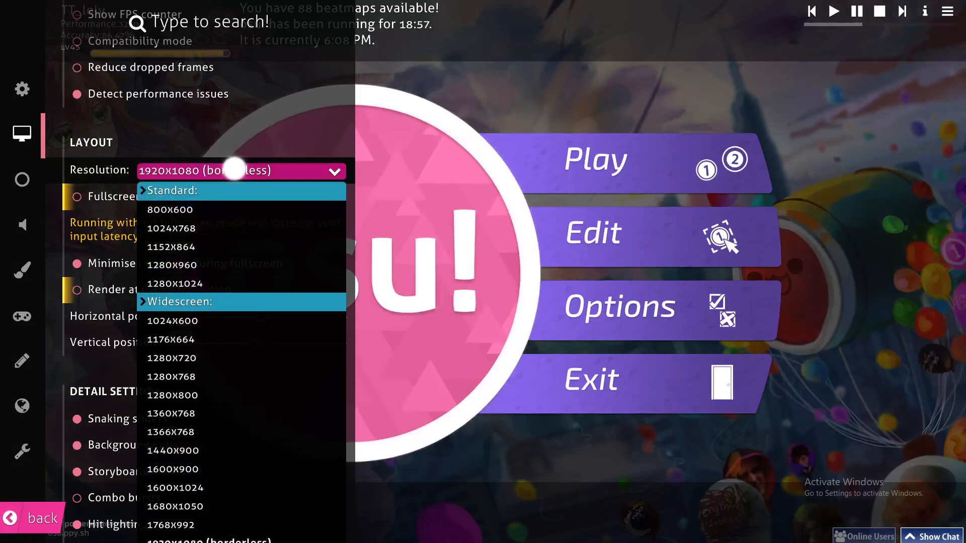
# - Dismiss the resolution list, keeping 1920x1080 (borderless) with Fullscreen off
pyautogui.click(241, 171)
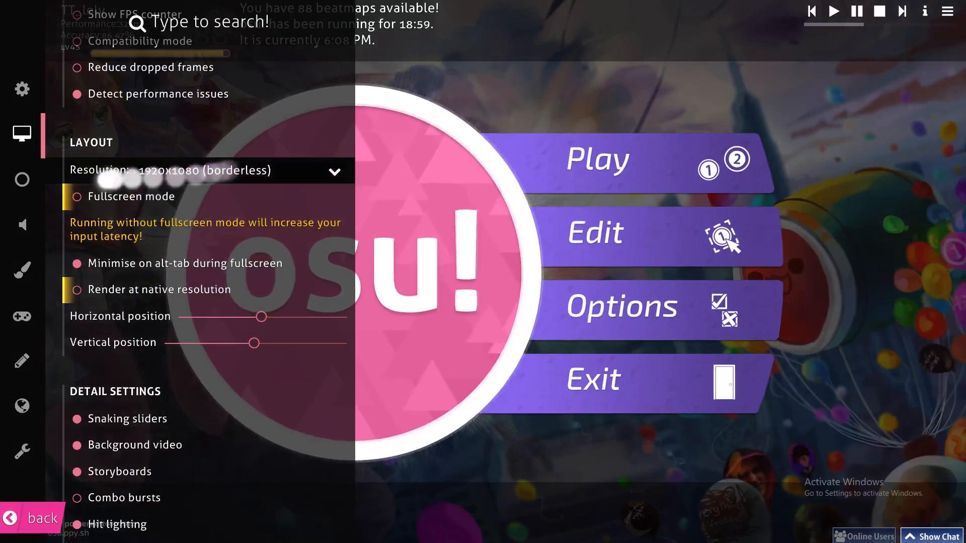
pyautogui.moveTo(83, 197)
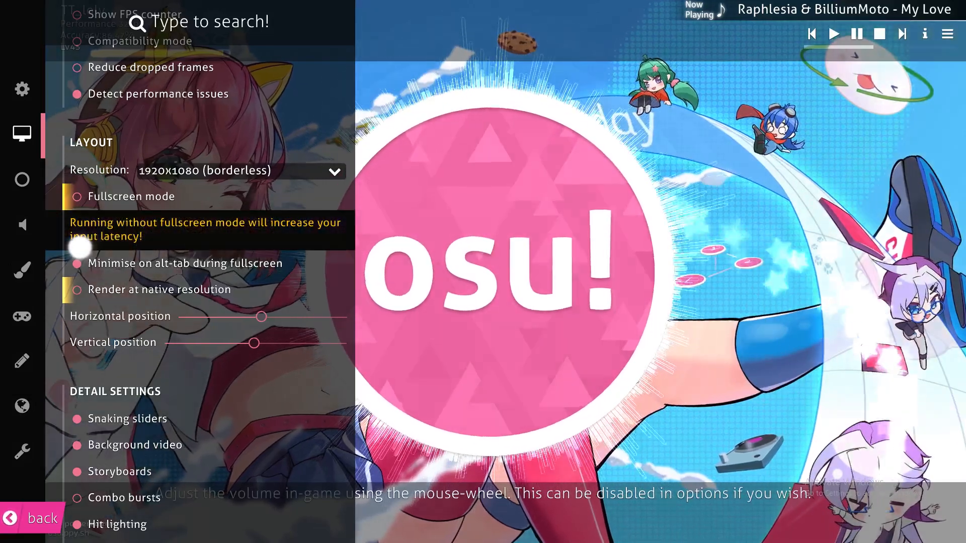
pyautogui.moveTo(98, 201)
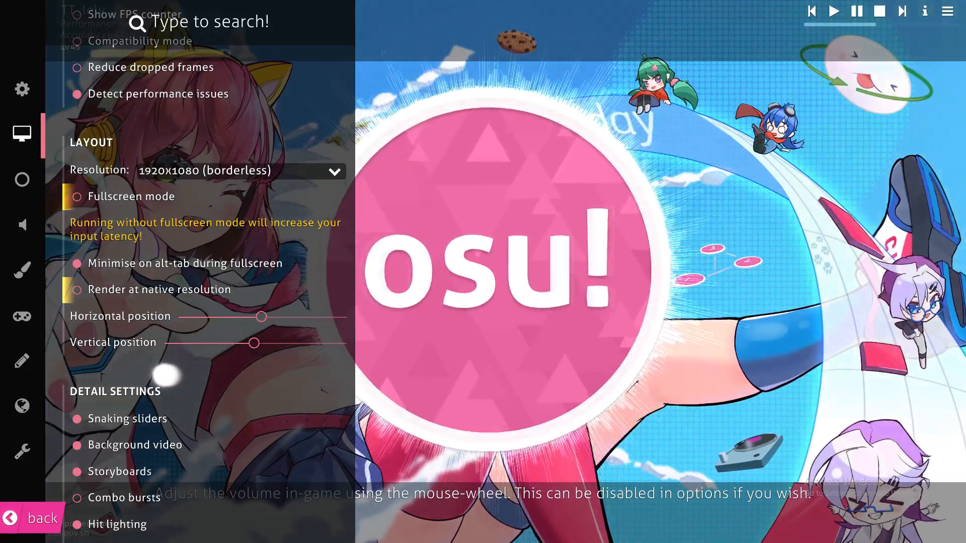
# - Return to Graphics > Layout and expand the Resolution list again, 1920x1080 still current
pyautogui.scroll(3)
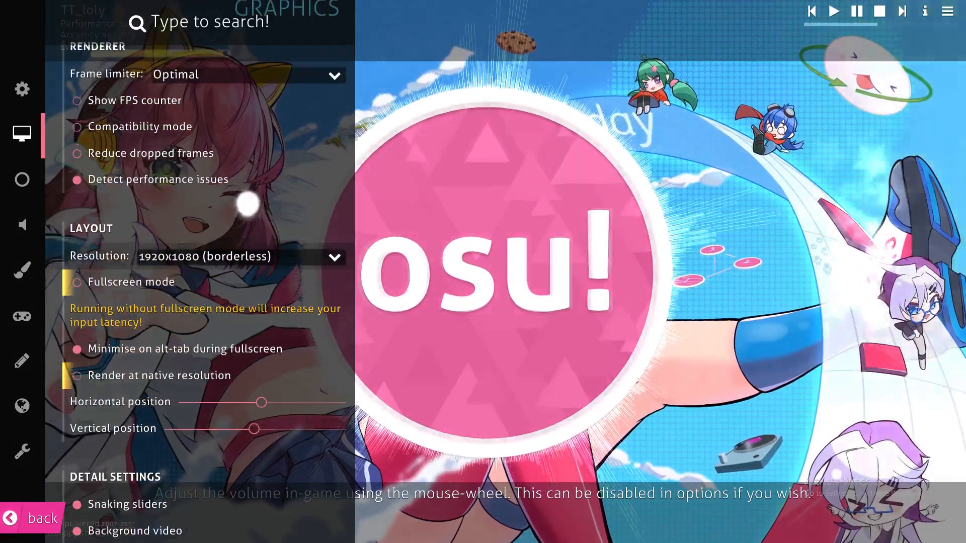
pyautogui.scroll(-3)
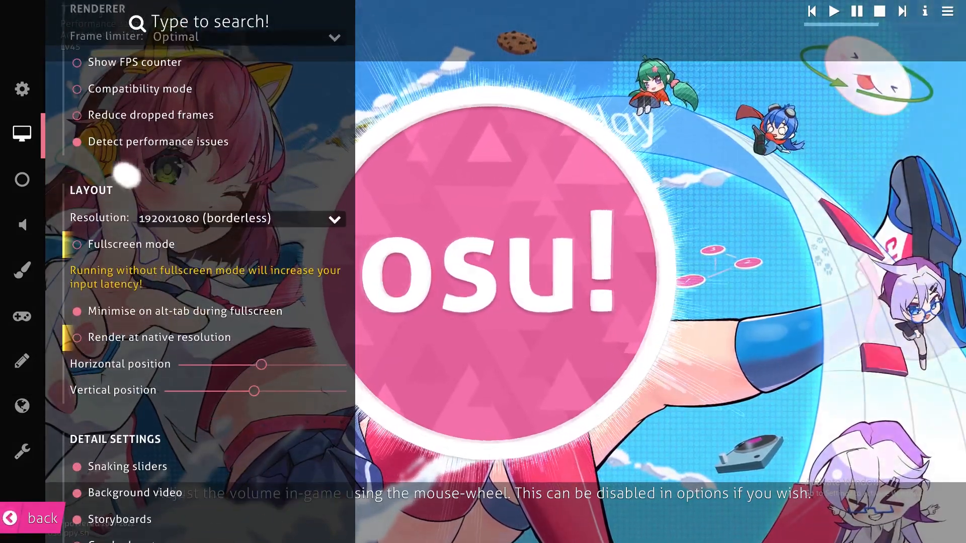
pyautogui.click(493, 278)
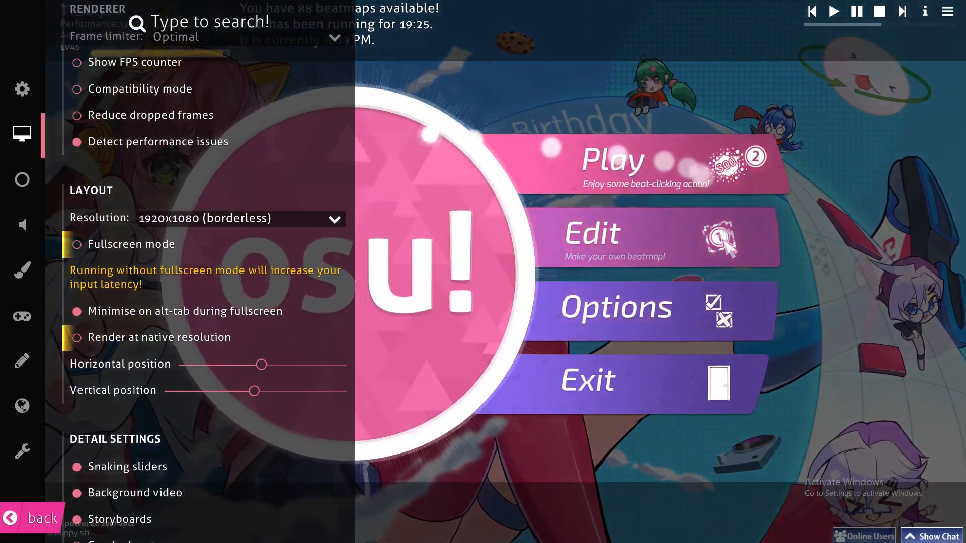
pyautogui.scroll(3)
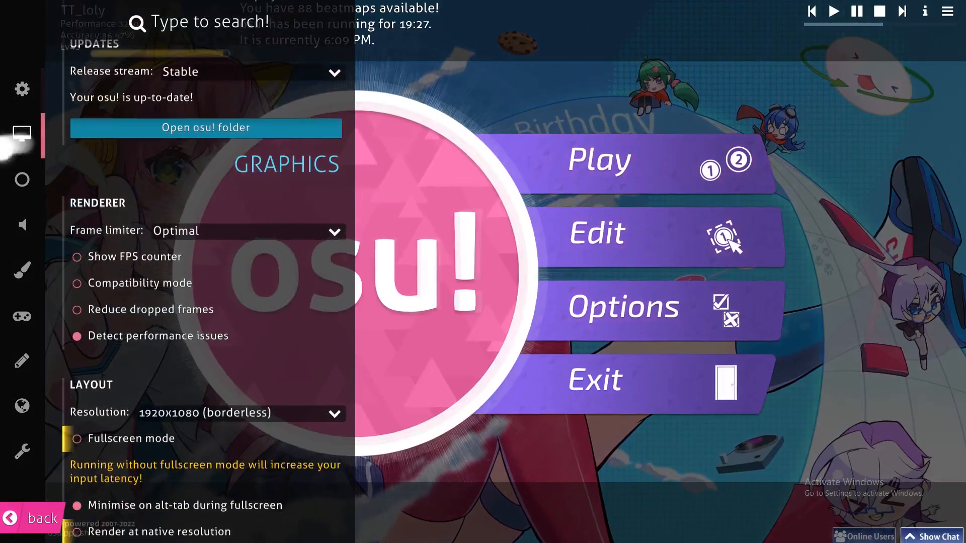
pyautogui.scroll(-3)
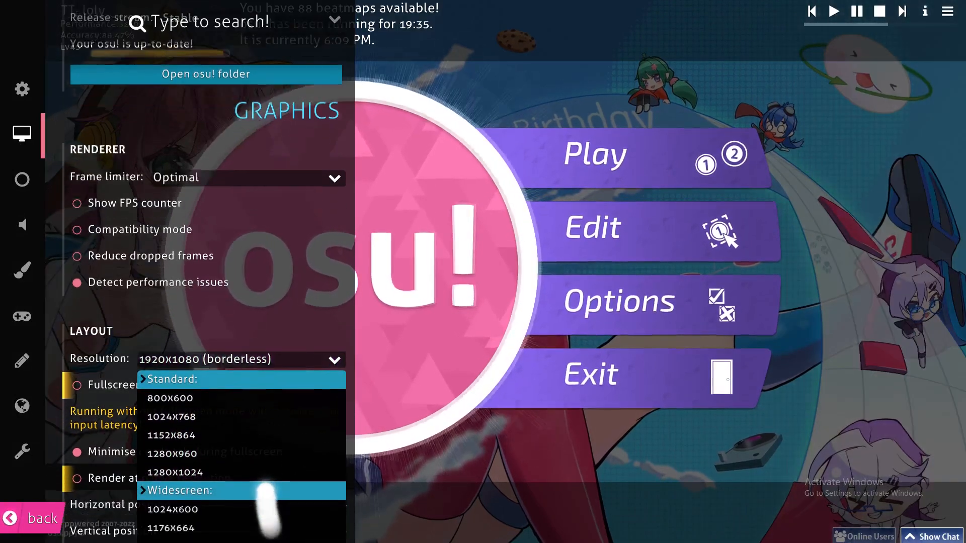
pyautogui.scroll(-3)
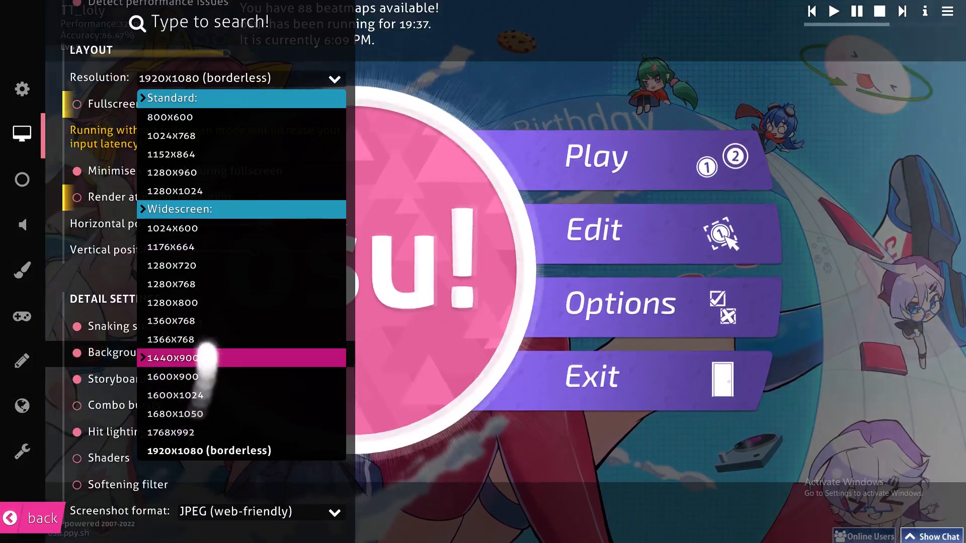
pyautogui.moveTo(185, 190)
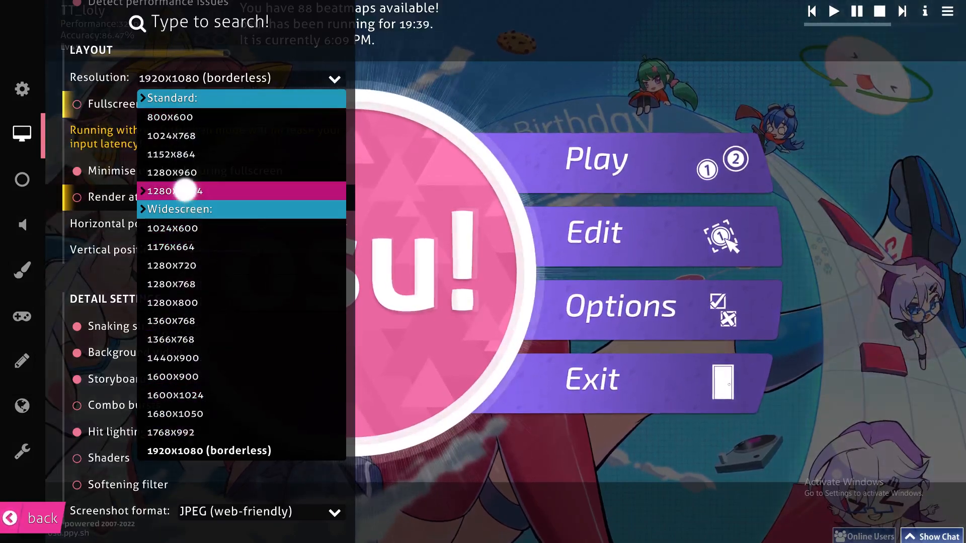
pyautogui.moveTo(218, 268)
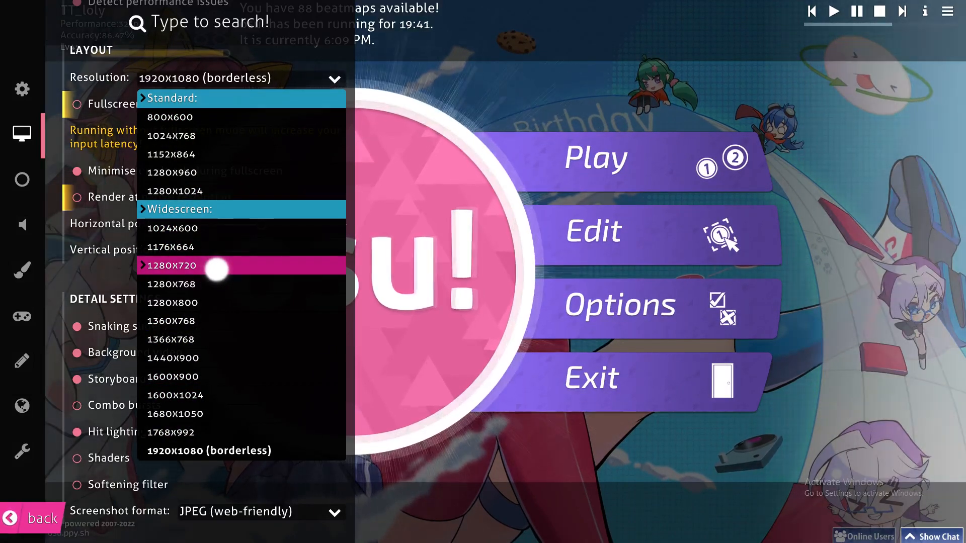